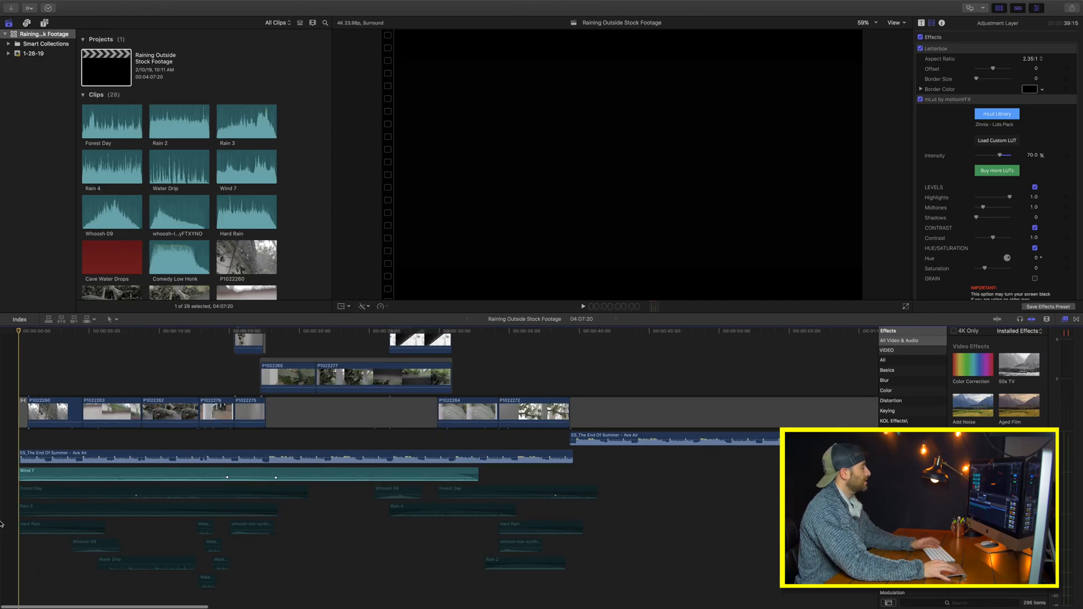
- Select the Forest Day ambient clip to show its volume and audio enhancements in the Audio Inspector
{"action": "left_click", "coordinate": [40, 503]}
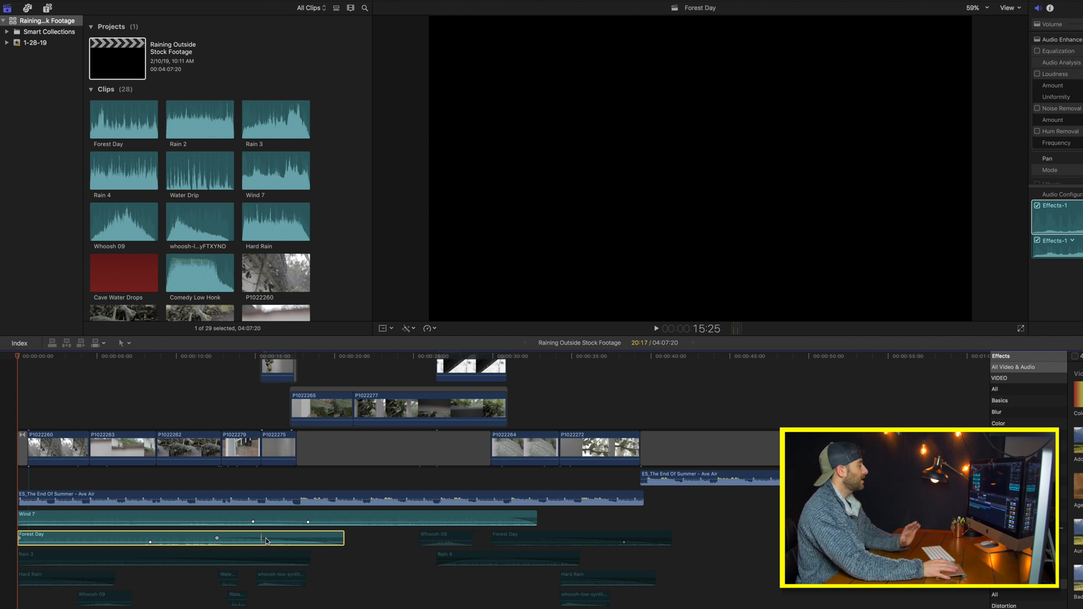
- Select a layered ambient clip, then Hard Rain, showing its volume at about -19.0 dB in the Audio Inspector
{"action": "left_click", "coordinate": [45, 571]}
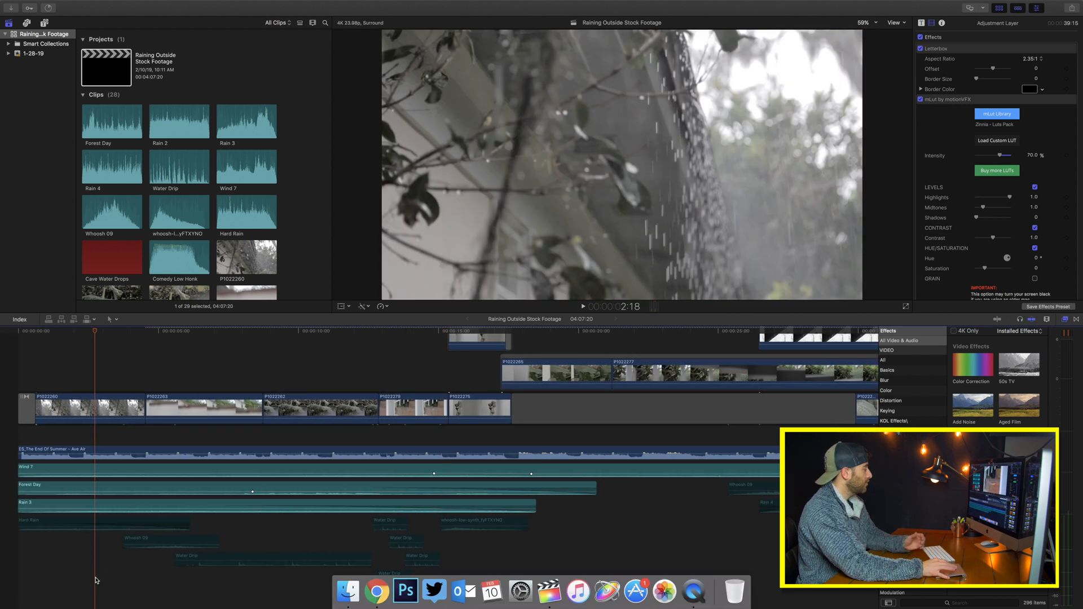
{"action": "left_click", "coordinate": [85, 520]}
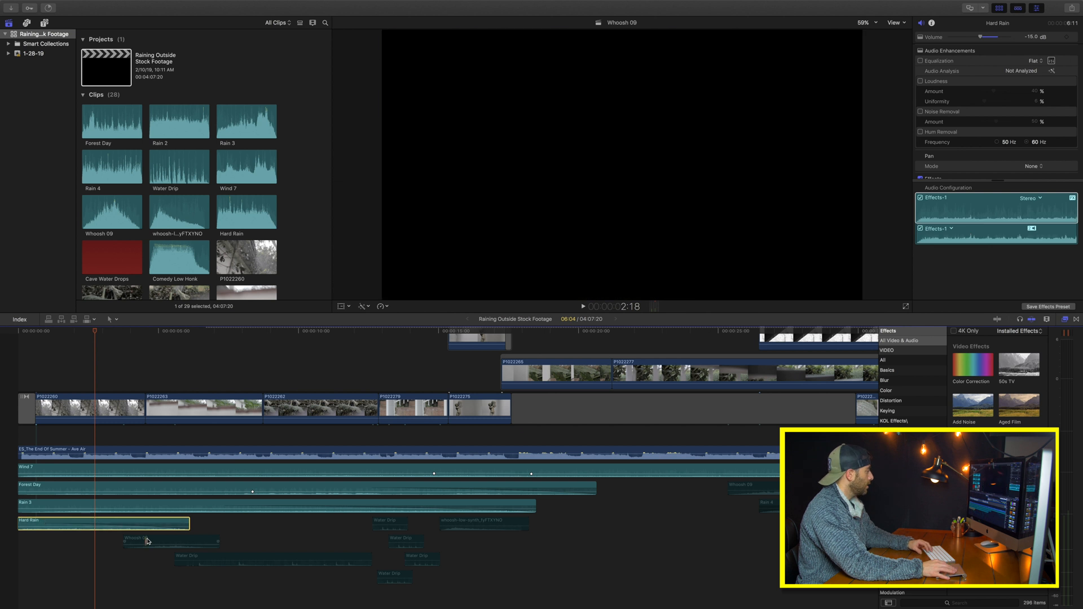